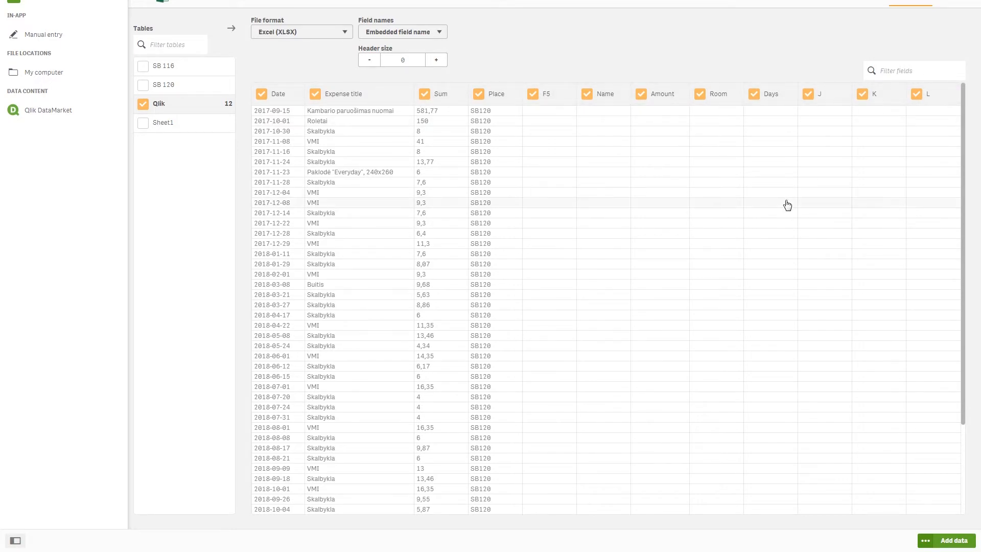
Preview the Qlik sheet and add its expense table with header size 0, keeping the original field names
{"action": "scroll", "scroll_direction": "down", "scroll_amount": 3}
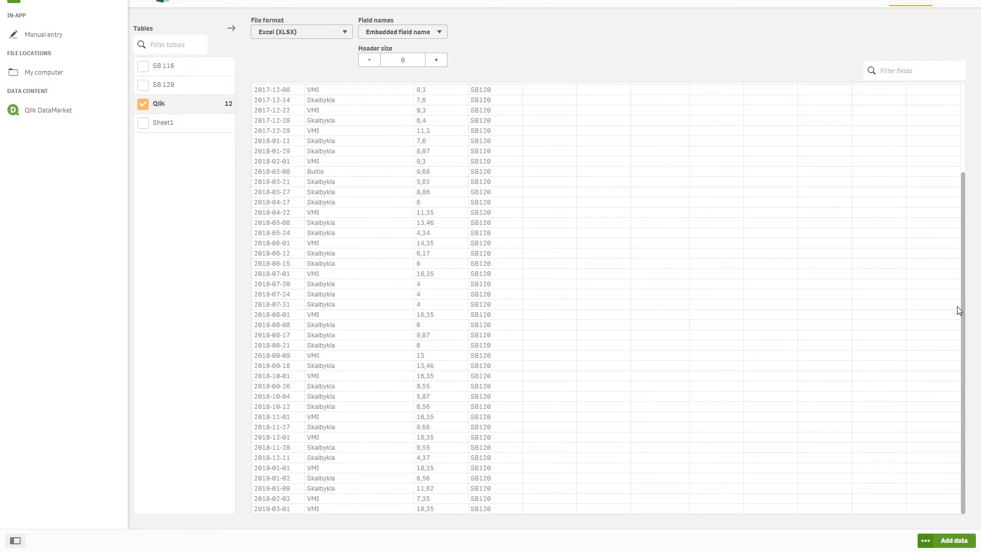
{"action": "scroll", "scroll_direction": "up", "scroll_amount": 3}
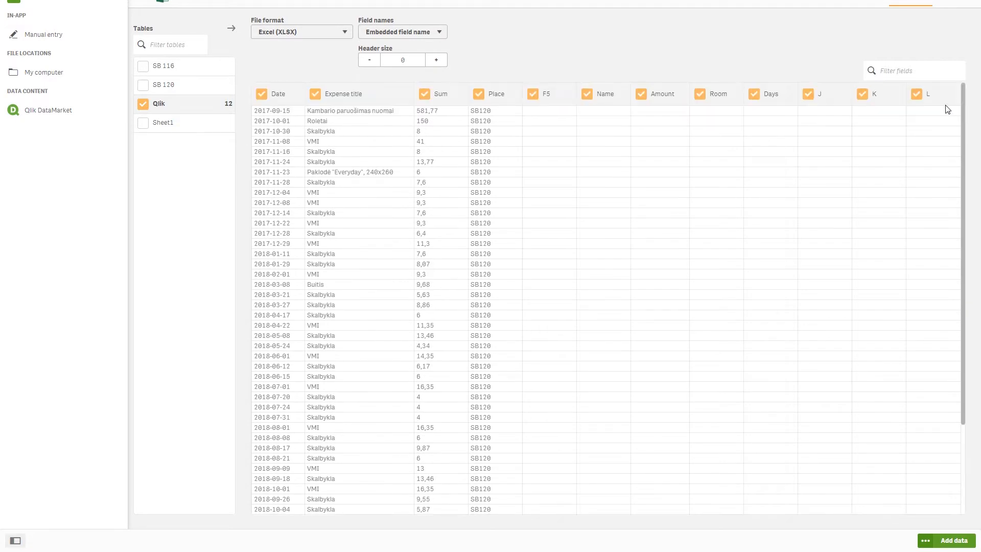
{"action": "mouse_move", "coordinate": [653, 205]}
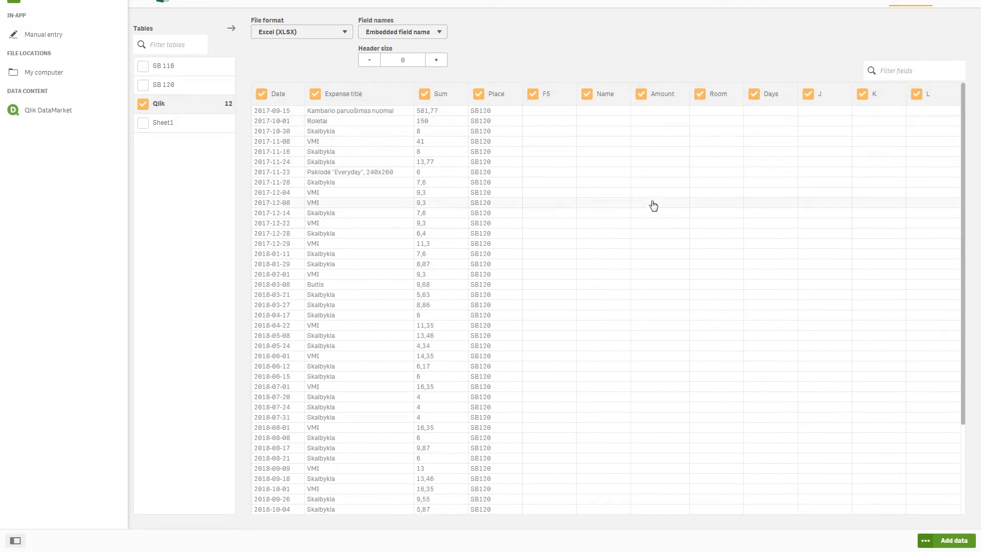
{"action": "scroll", "scroll_direction": "down", "scroll_amount": 3}
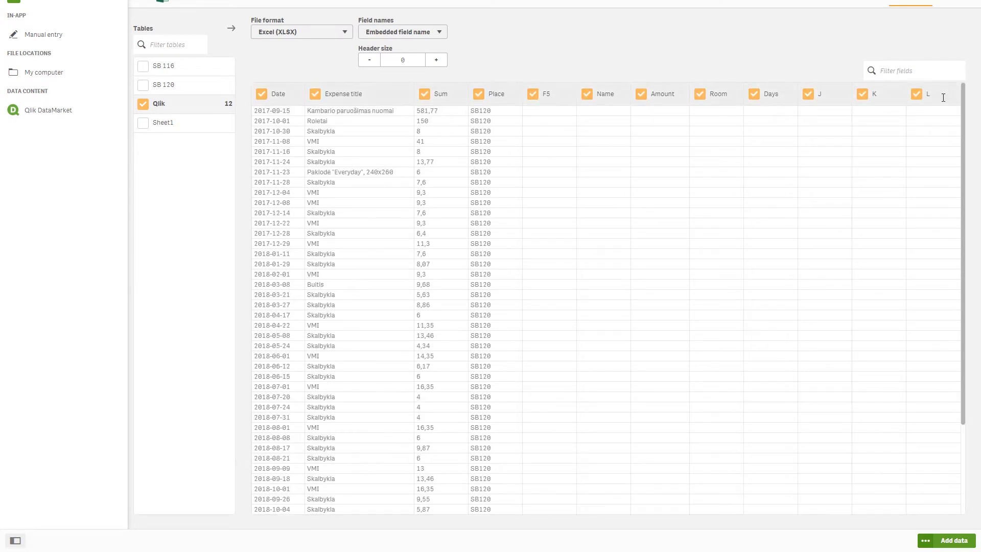
{"action": "mouse_move", "coordinate": [754, 100]}
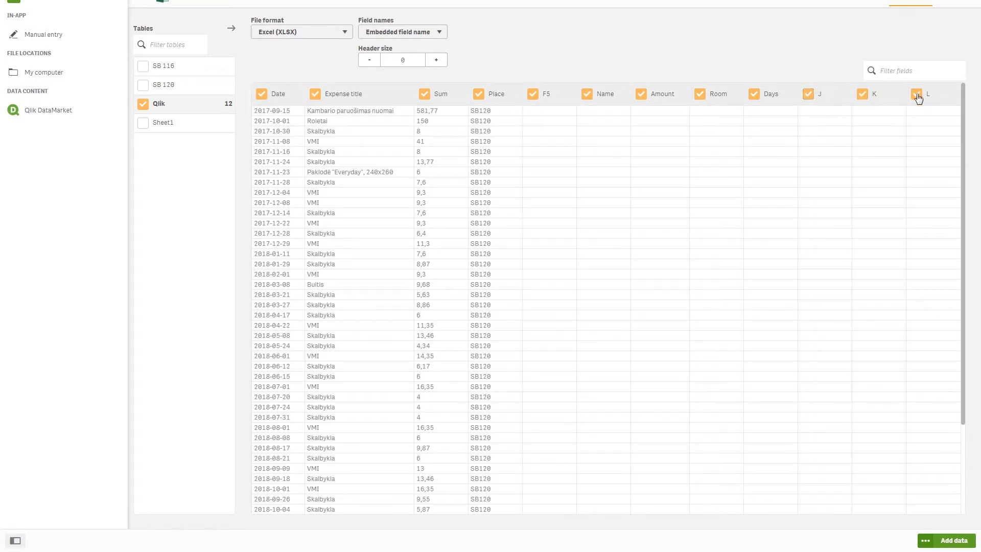
{"action": "mouse_move", "coordinate": [644, 96]}
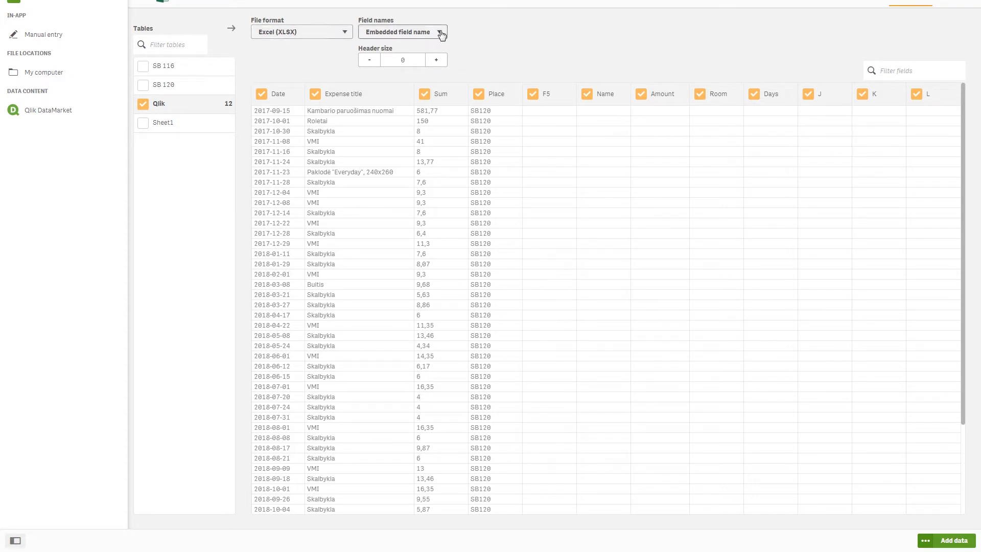
{"action": "mouse_move", "coordinate": [378, 59]}
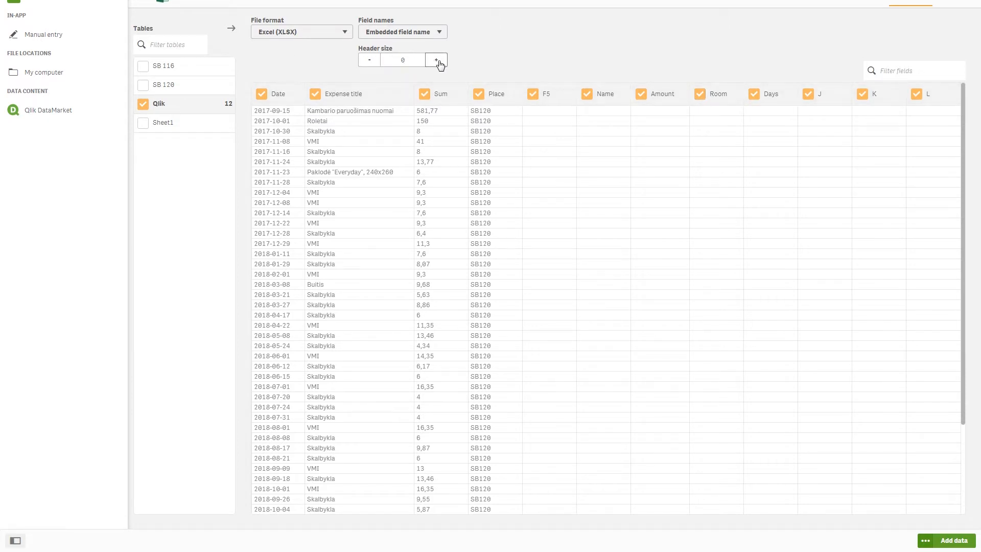
{"action": "left_click", "coordinate": [435, 60]}
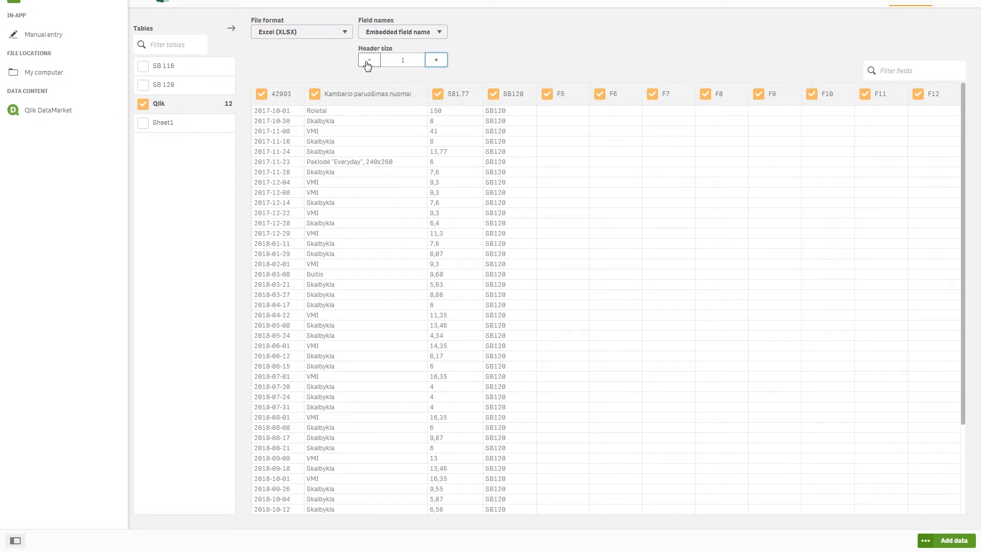
{"action": "left_click", "coordinate": [369, 59]}
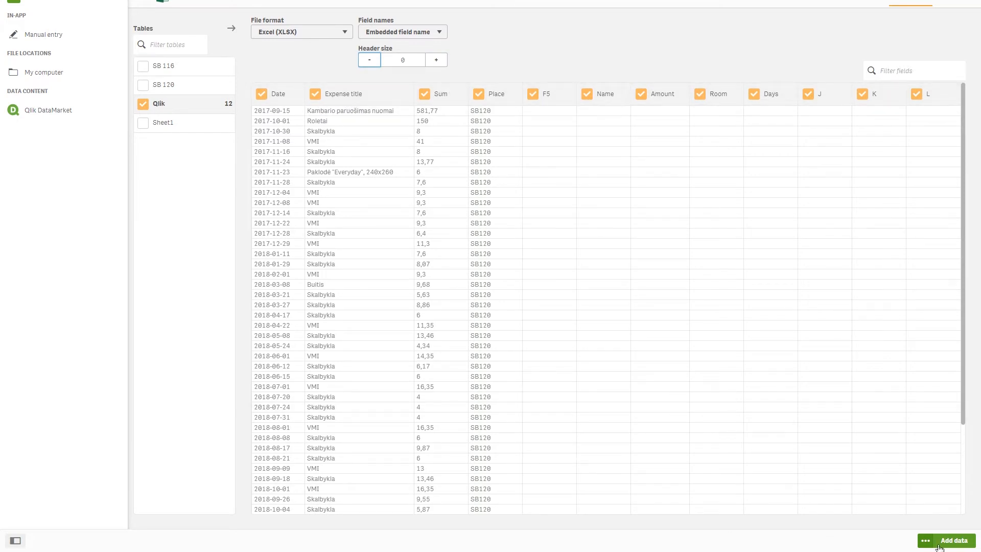
{"action": "left_click", "coordinate": [953, 540]}
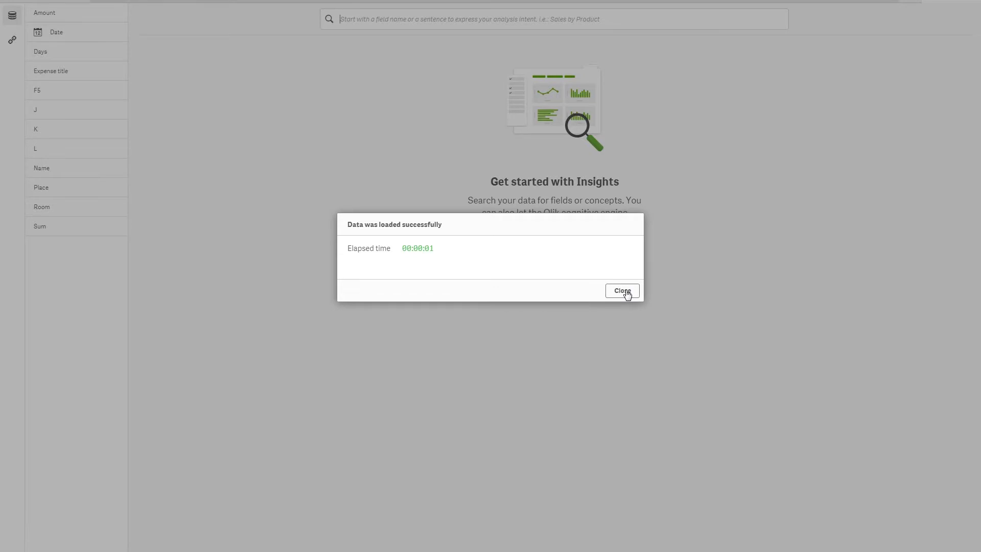
{"action": "mouse_move", "coordinate": [621, 290]}
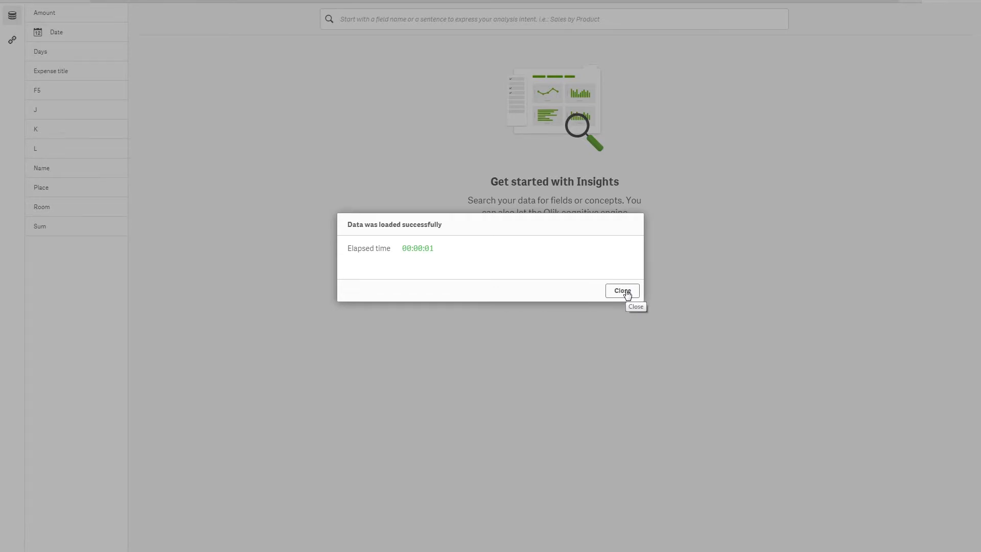
Close the 'Data was loaded successfully' dialog to reveal the Insights start page
{"action": "left_click", "coordinate": [621, 291]}
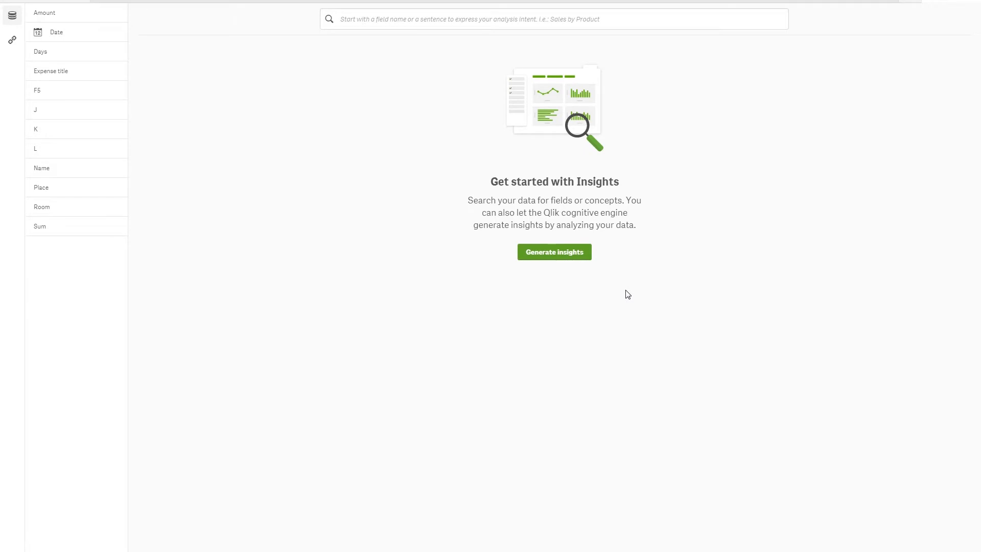
{"action": "mouse_move", "coordinate": [296, 63]}
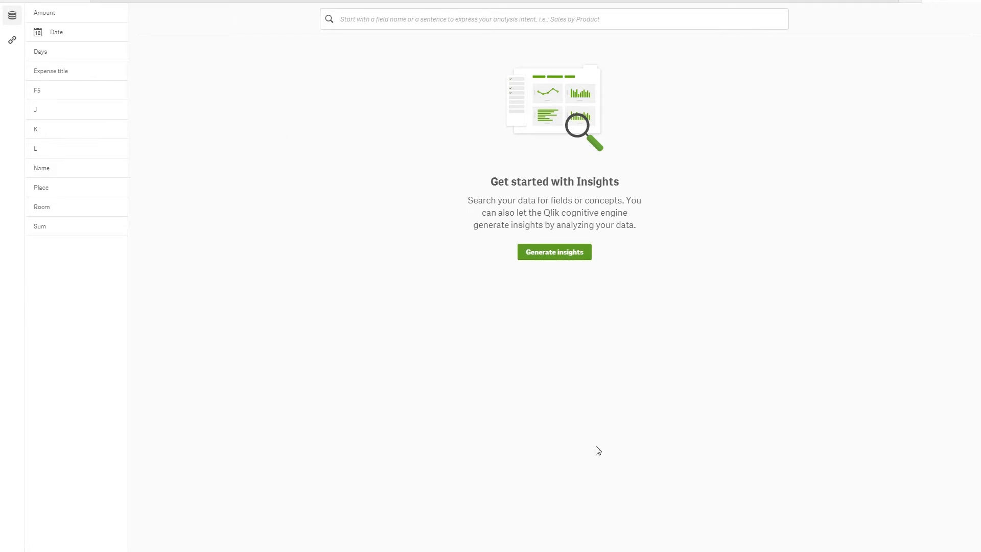
{"action": "mouse_move", "coordinate": [558, 287]}
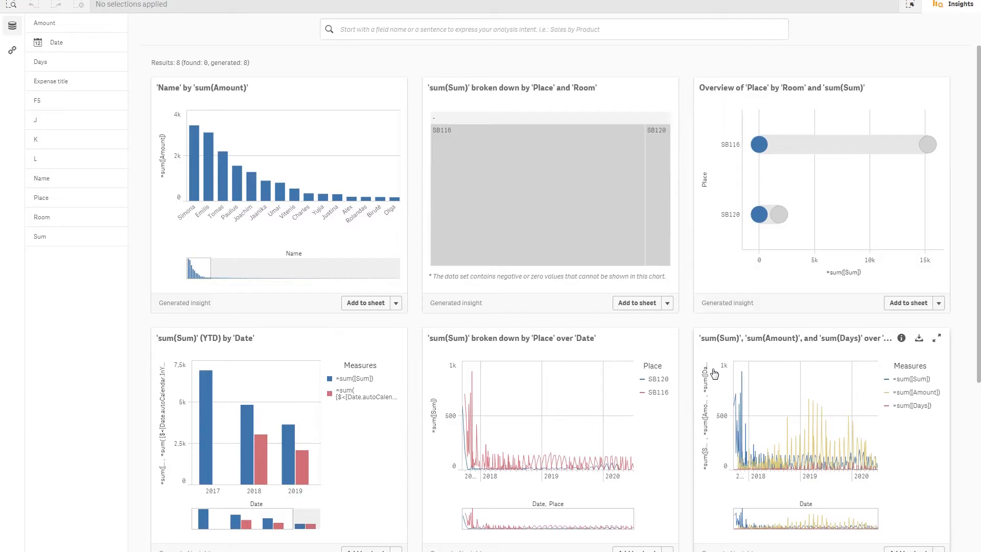
{"action": "mouse_move", "coordinate": [535, 228]}
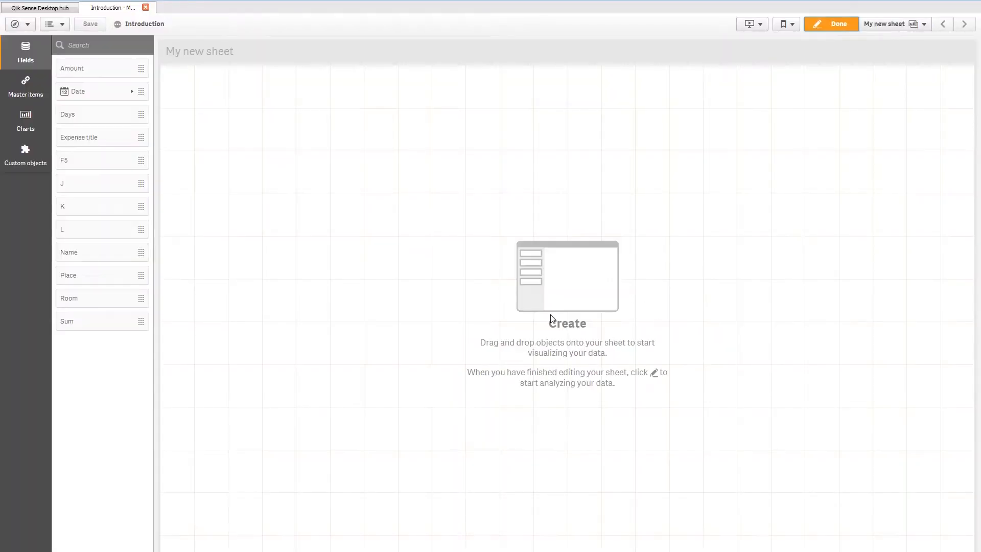
{"action": "mouse_move", "coordinate": [72, 93]}
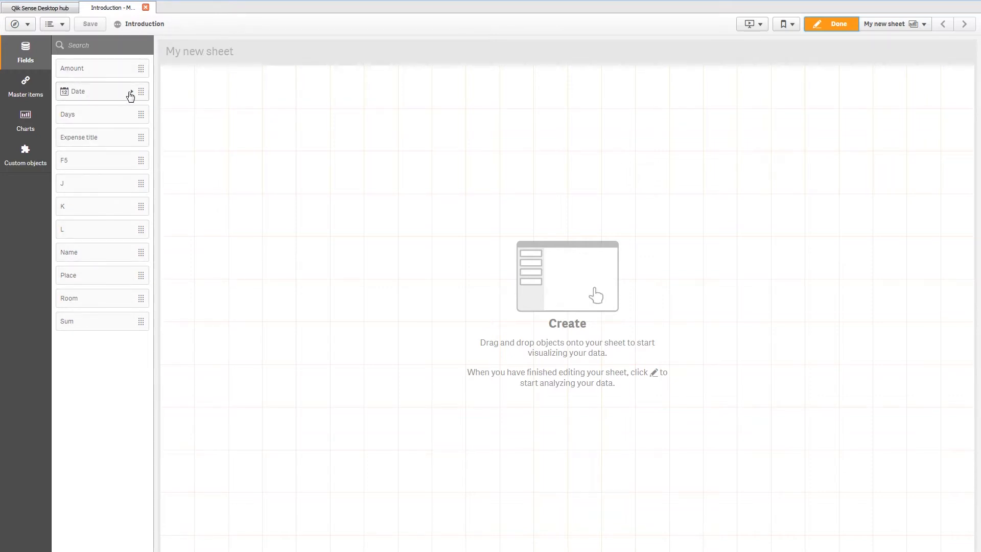
Browse the Master items, Charts and Custom objects lists in the assets panel
{"action": "left_click", "coordinate": [25, 86]}
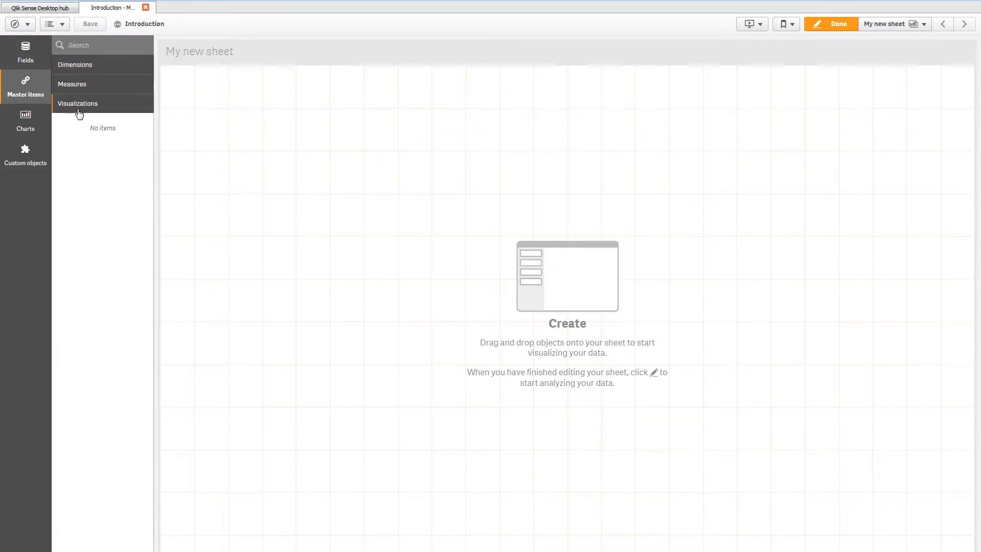
{"action": "mouse_move", "coordinate": [78, 100]}
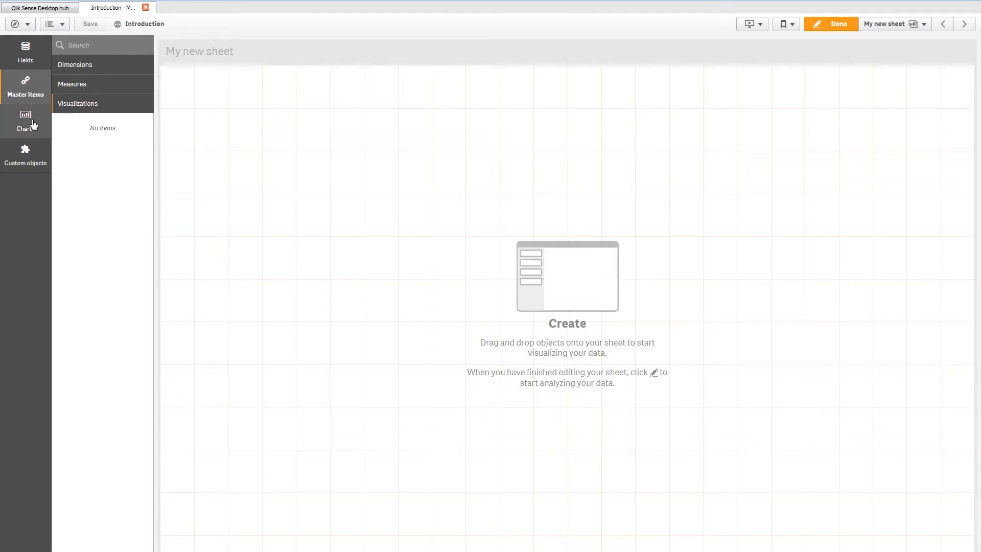
{"action": "left_click", "coordinate": [25, 119]}
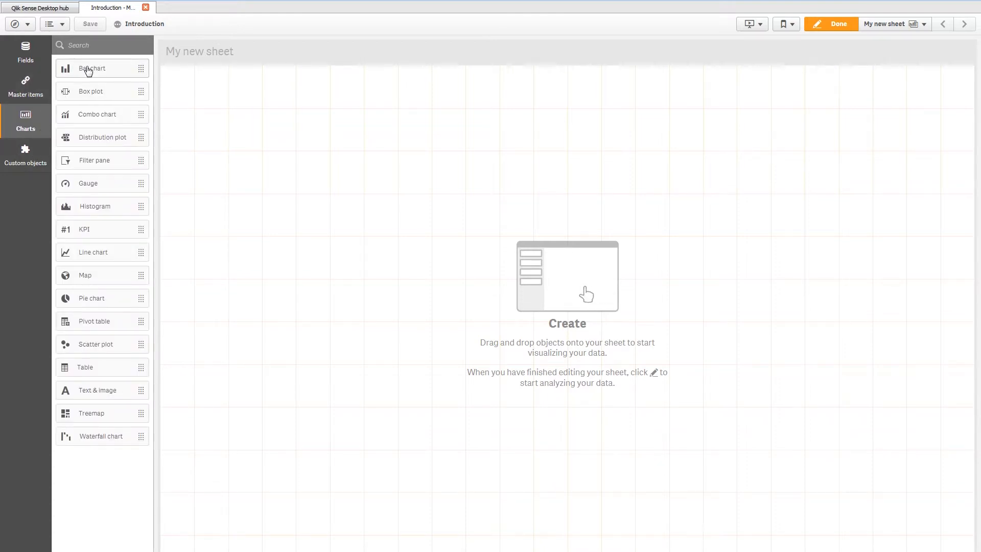
{"action": "mouse_move", "coordinate": [86, 103]}
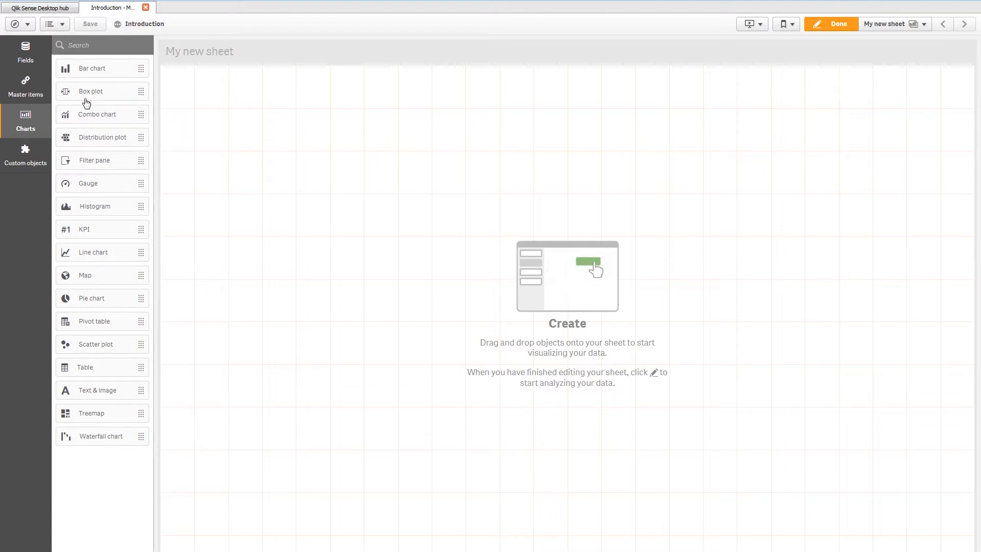
{"action": "mouse_move", "coordinate": [80, 148]}
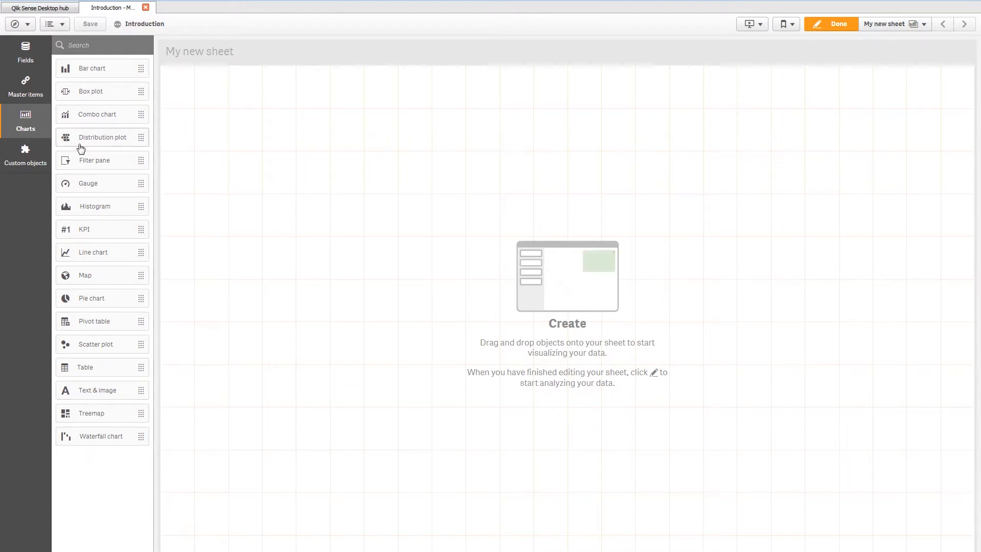
{"action": "left_click", "coordinate": [25, 155]}
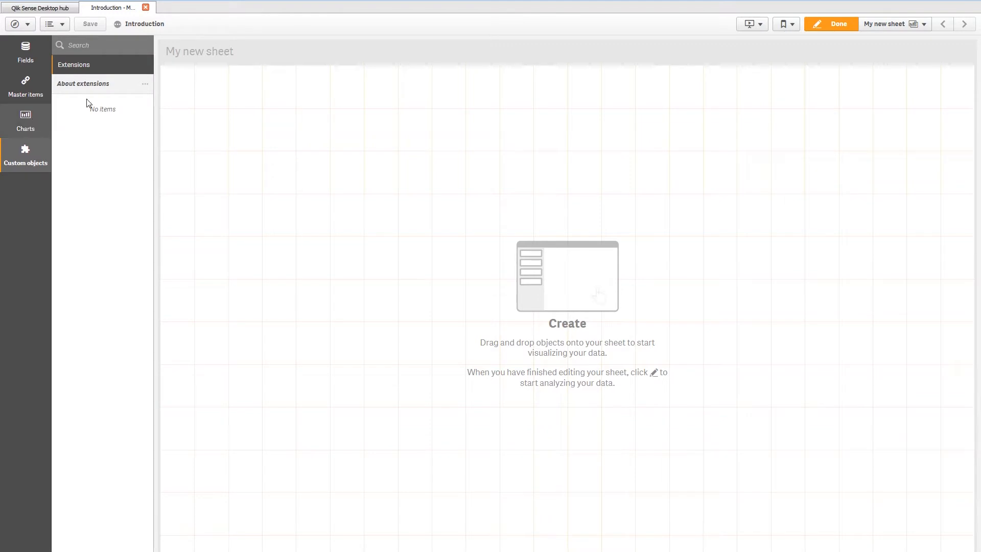
{"action": "left_click", "coordinate": [26, 121]}
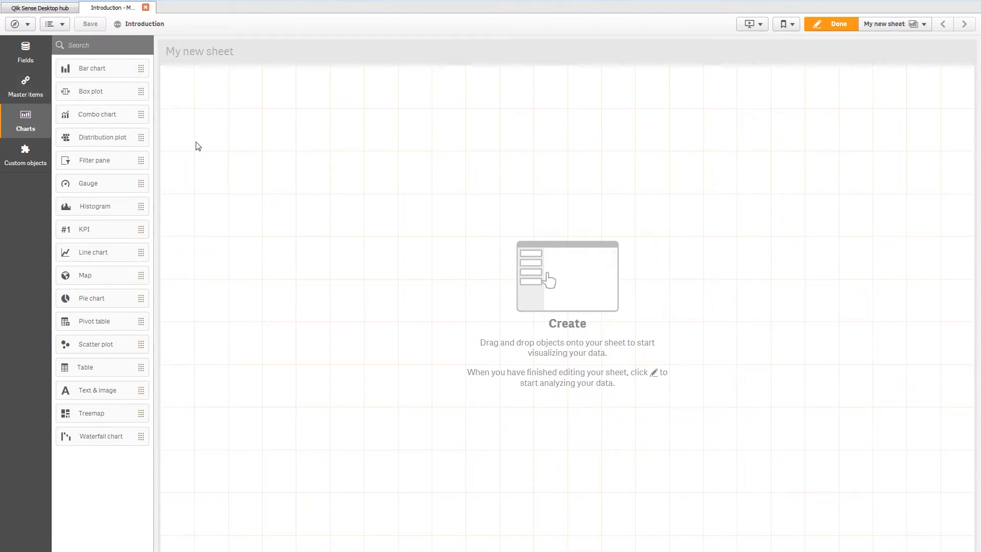
{"action": "mouse_move", "coordinate": [168, 160]}
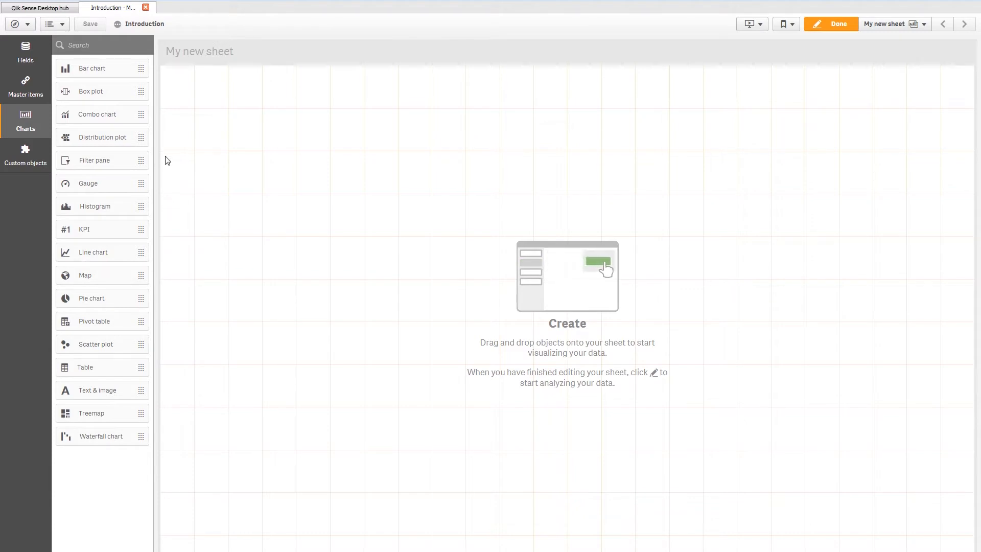
{"action": "mouse_move", "coordinate": [91, 326]}
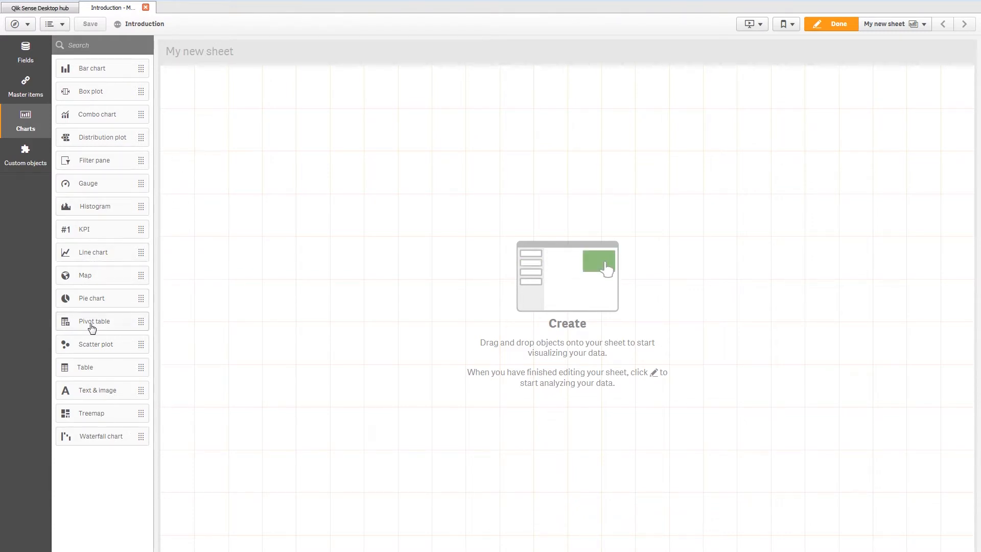
{"action": "mouse_move", "coordinate": [98, 349]}
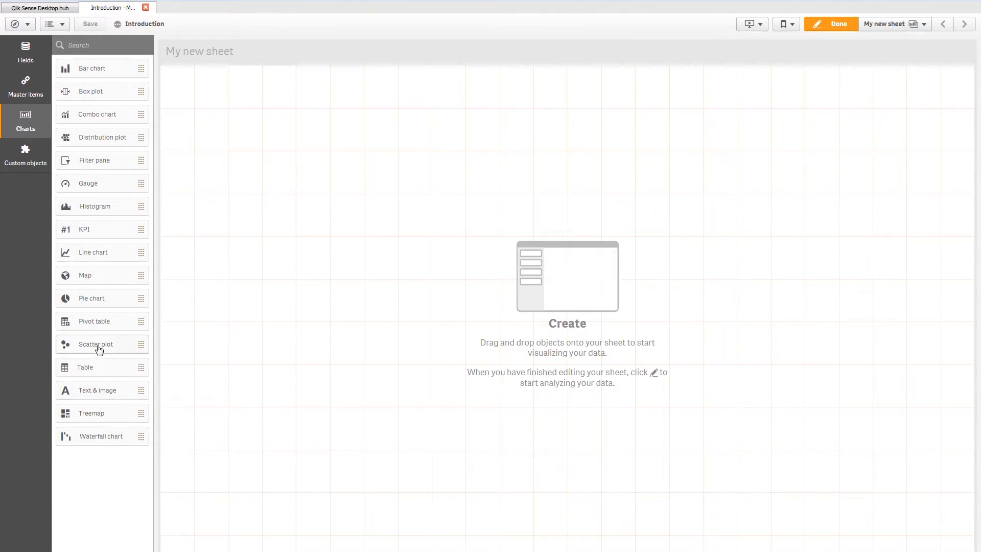
{"action": "mouse_move", "coordinate": [89, 355]}
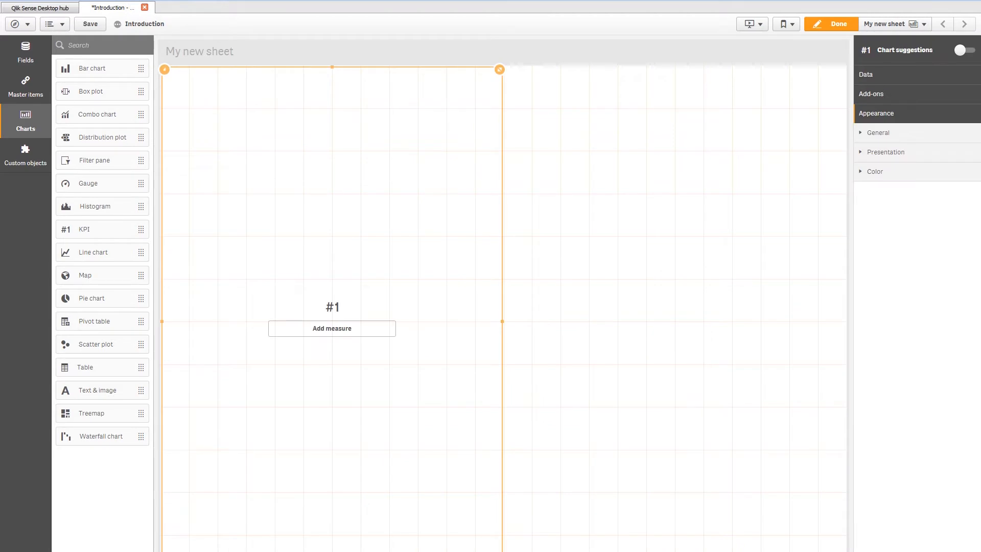
Resize the KPI object into a small box at the sheet's top-left
{"action": "left_click_drag", "start_coordinate": [499, 321], "coordinate": [271, 147]}
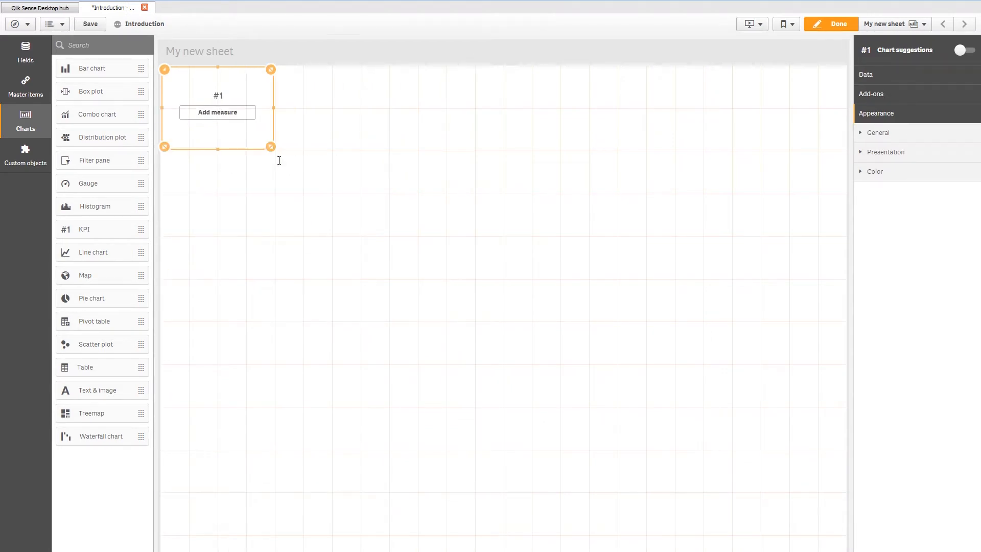
{"action": "mouse_move", "coordinate": [289, 136]}
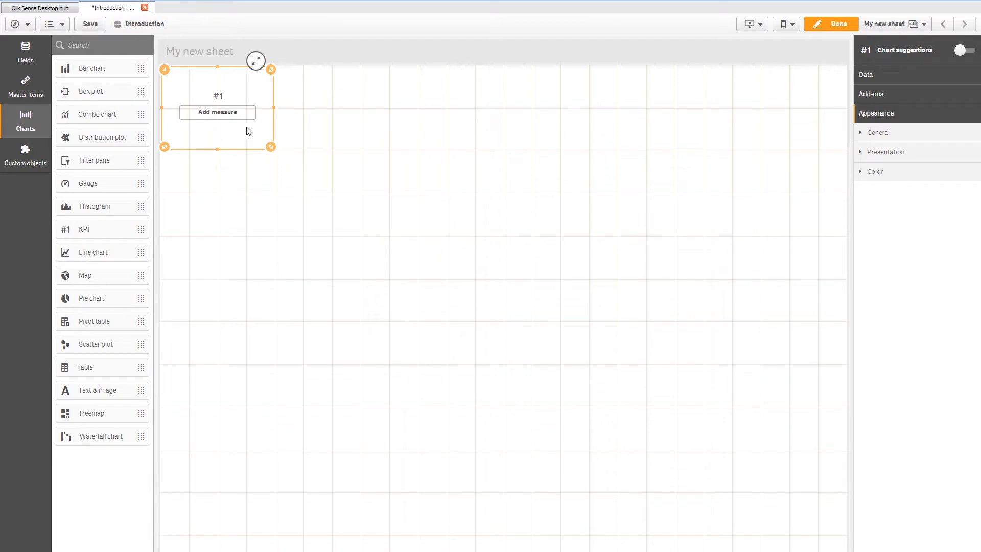
Start adding a KPI measure and filter the field list with 'exp'
{"action": "left_click", "coordinate": [217, 112]}
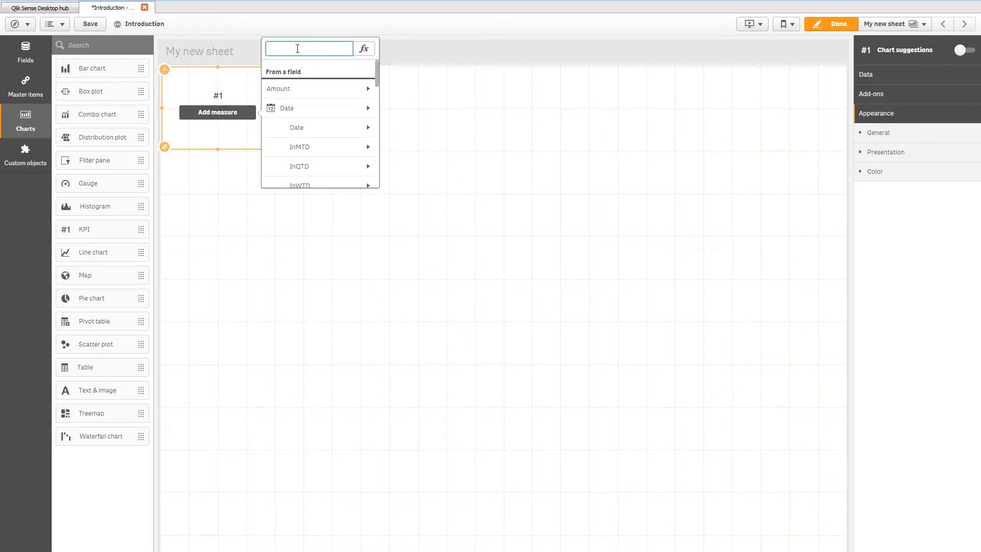
{"action": "mouse_move", "coordinate": [307, 73]}
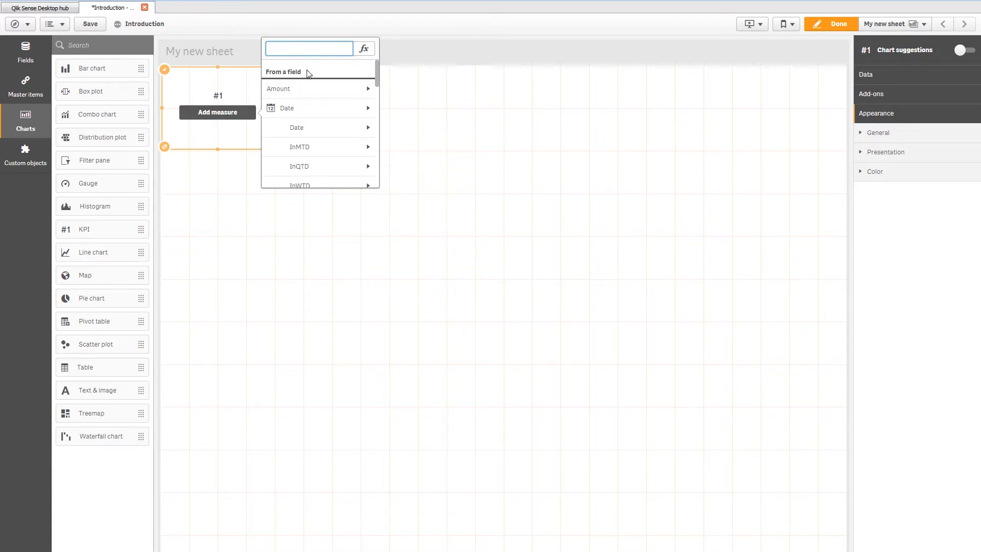
{"action": "type", "text": "exp"}
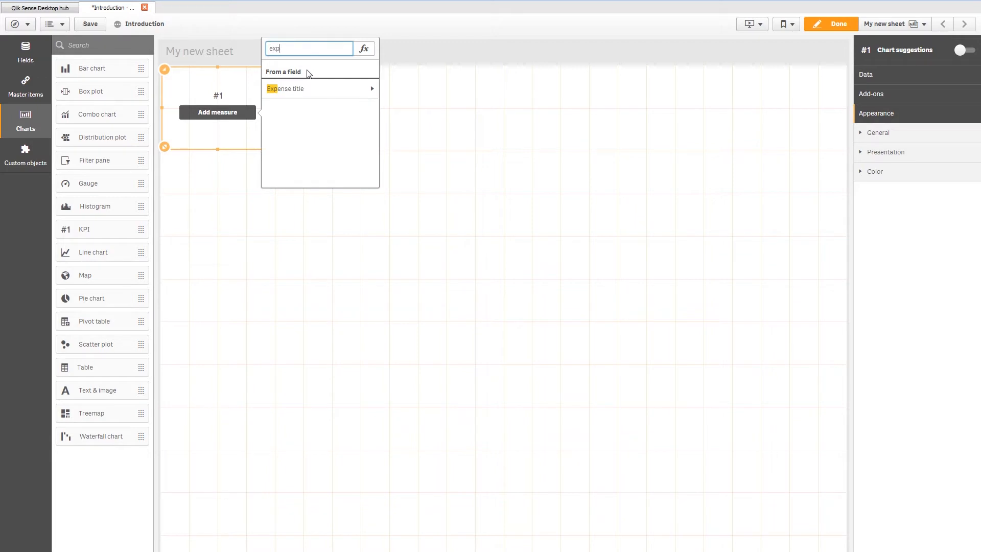